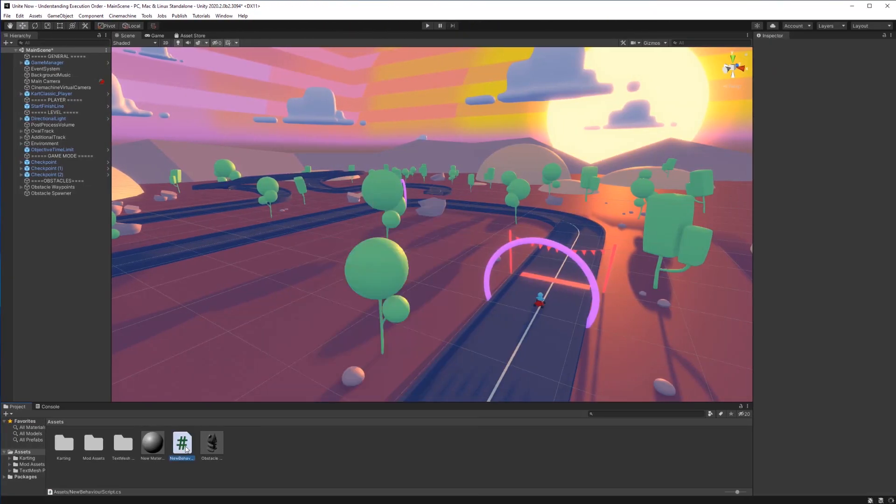
Open NewBehaviourScript from the Project window for editing
double_click(181, 443)
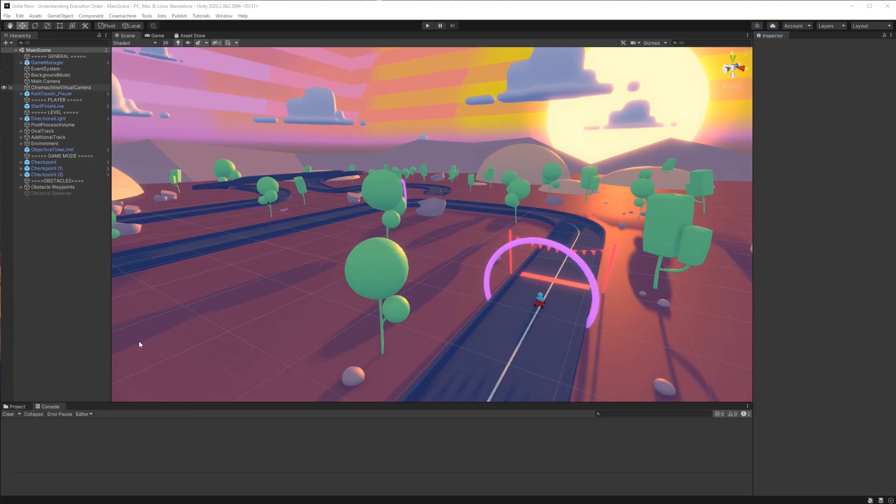
View ObstacleSpawner.cs and its Awake method spawning obstacles at waypoints
left_click(52, 193)
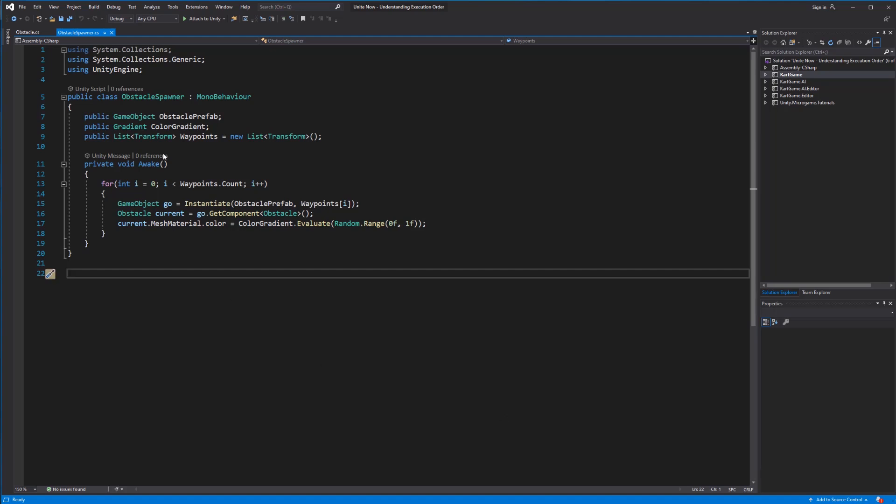
left_click(27, 32)
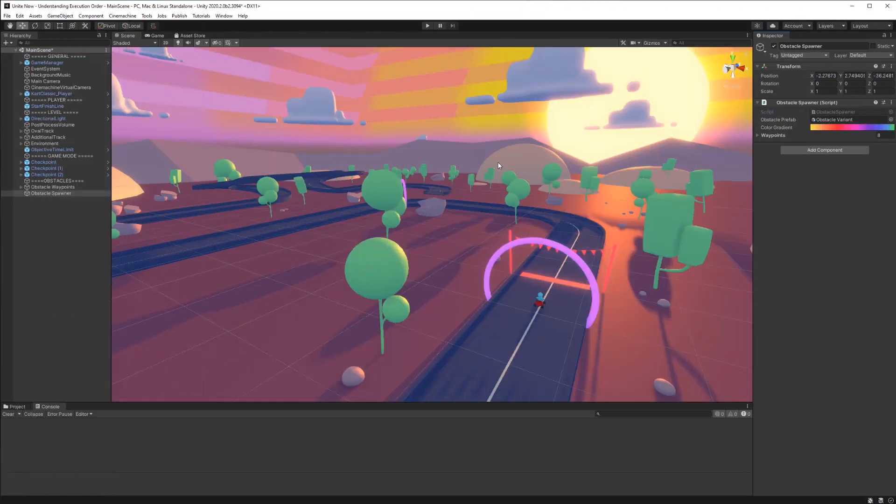
mouse_move(427, 26)
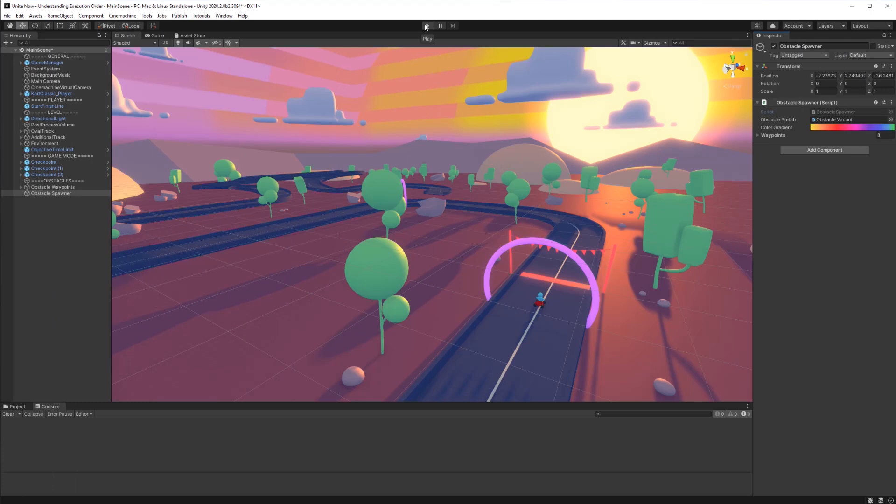
Enter Play Mode in the kart scene
left_click(425, 26)
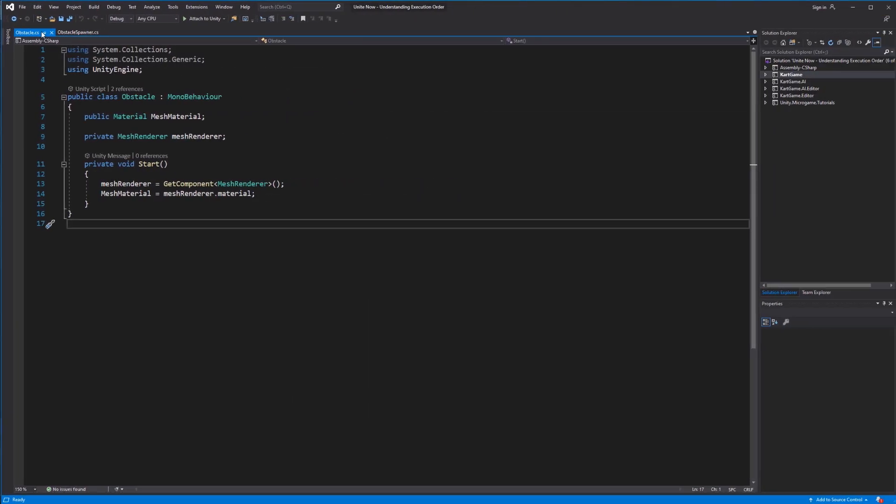
Select the Start method name in Obstacle.cs, where it grabs the mesh material
double_click(150, 164)
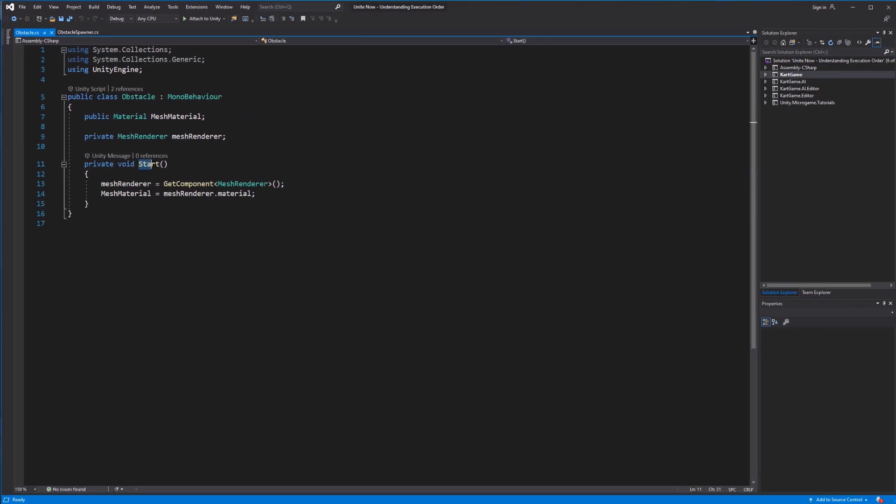
double_click(151, 164)
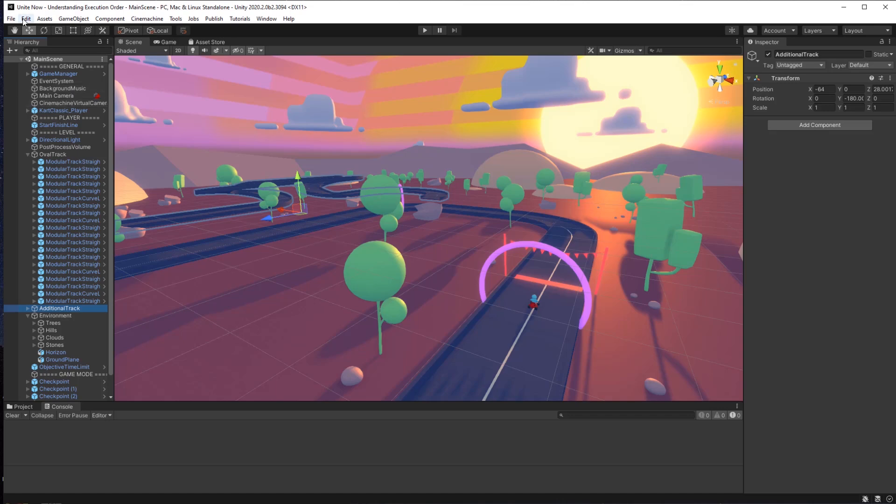
Open Project Settings from the Edit menu and scroll through the Editor options
left_click(26, 18)
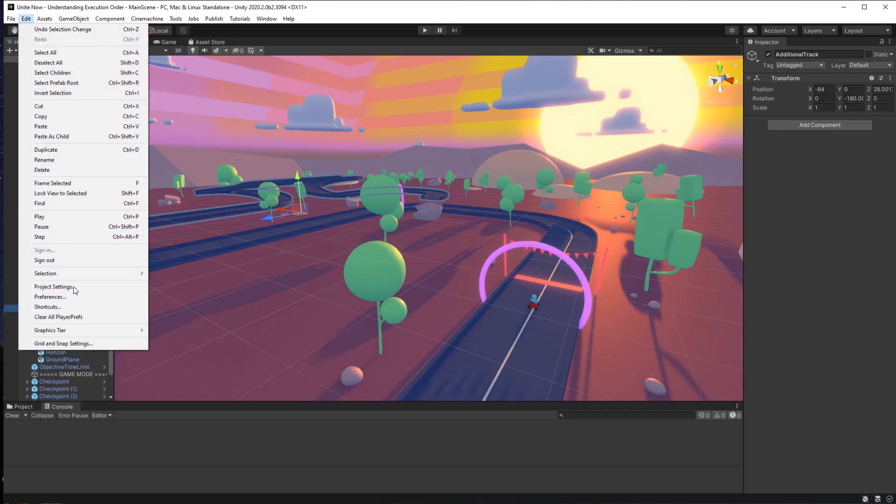
left_click(54, 286)
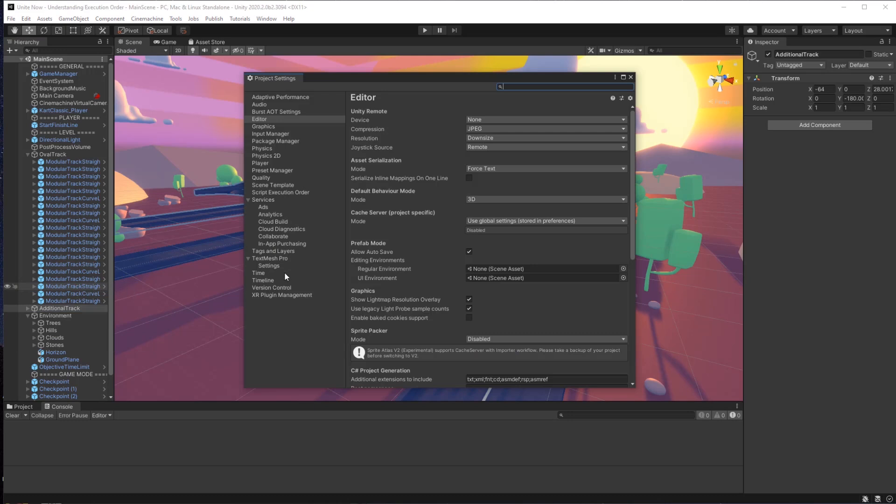
scroll("down", 3)
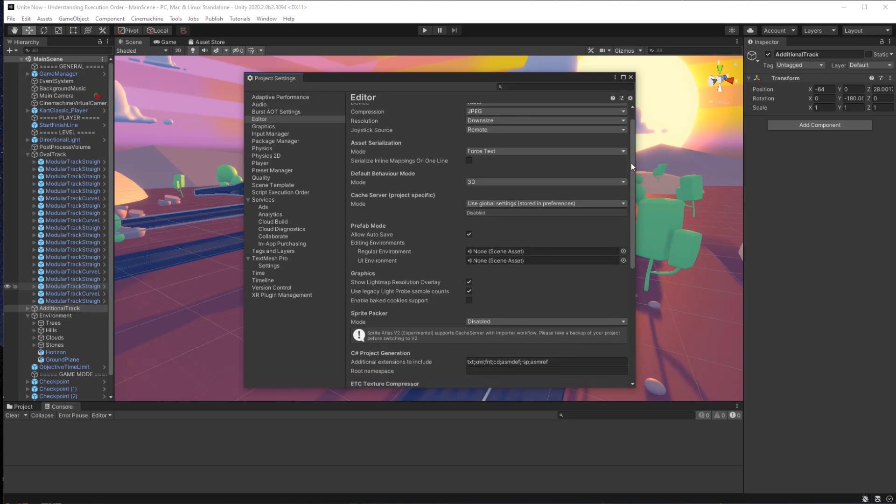
scroll("down", 3)
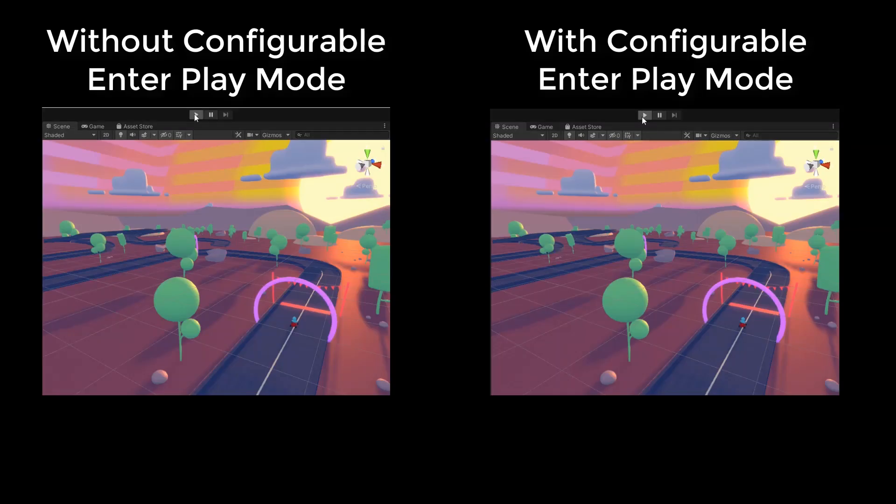
Enter Play Mode to launch the kart race with configurable Enter Play Mode
left_click(644, 115)
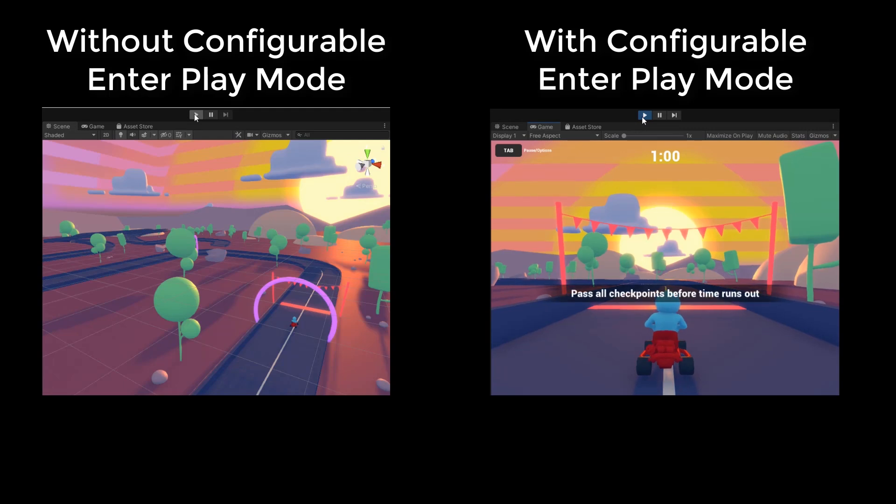